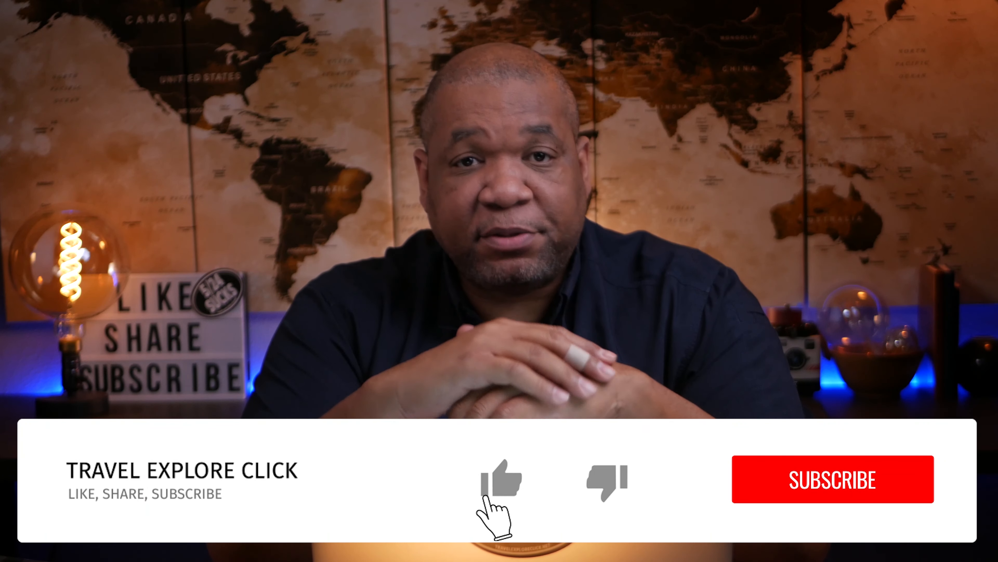
Step: Like the video and subscribe to the channel through the TRAVEL EXPLORE CLICK overlay animation
click(500, 478)
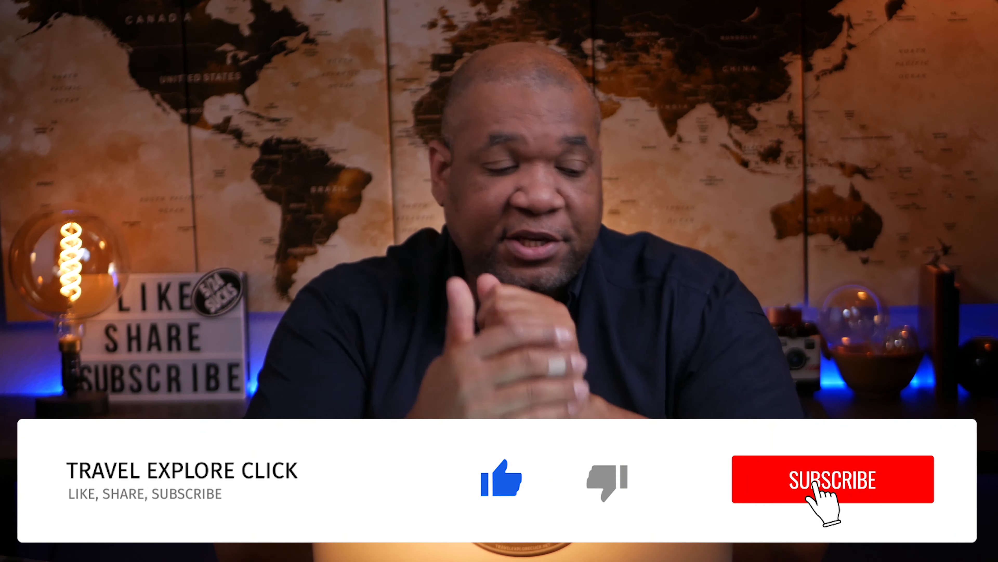
click(831, 479)
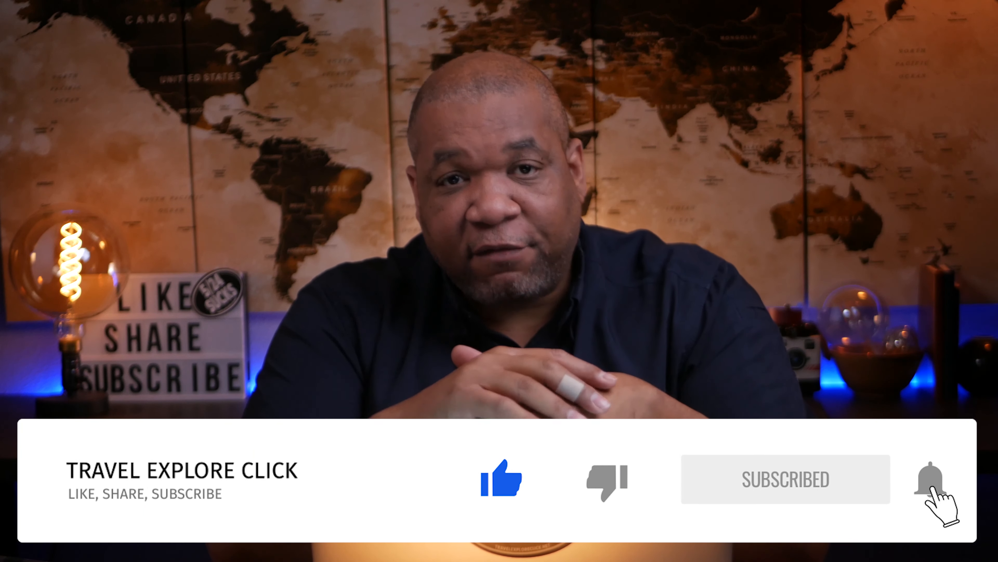